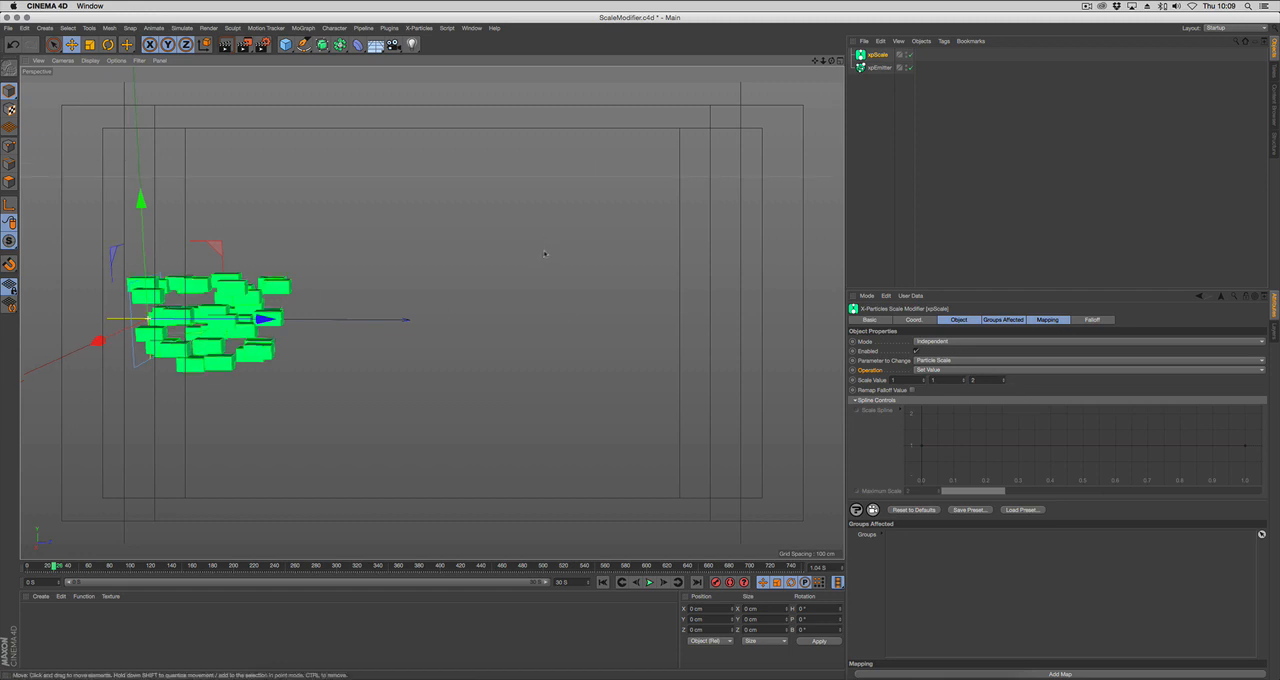
# - Add an xpSpin modifier from the X-Particles menu, keeping Rotate and Absolute mode
pyautogui.click(419, 27)
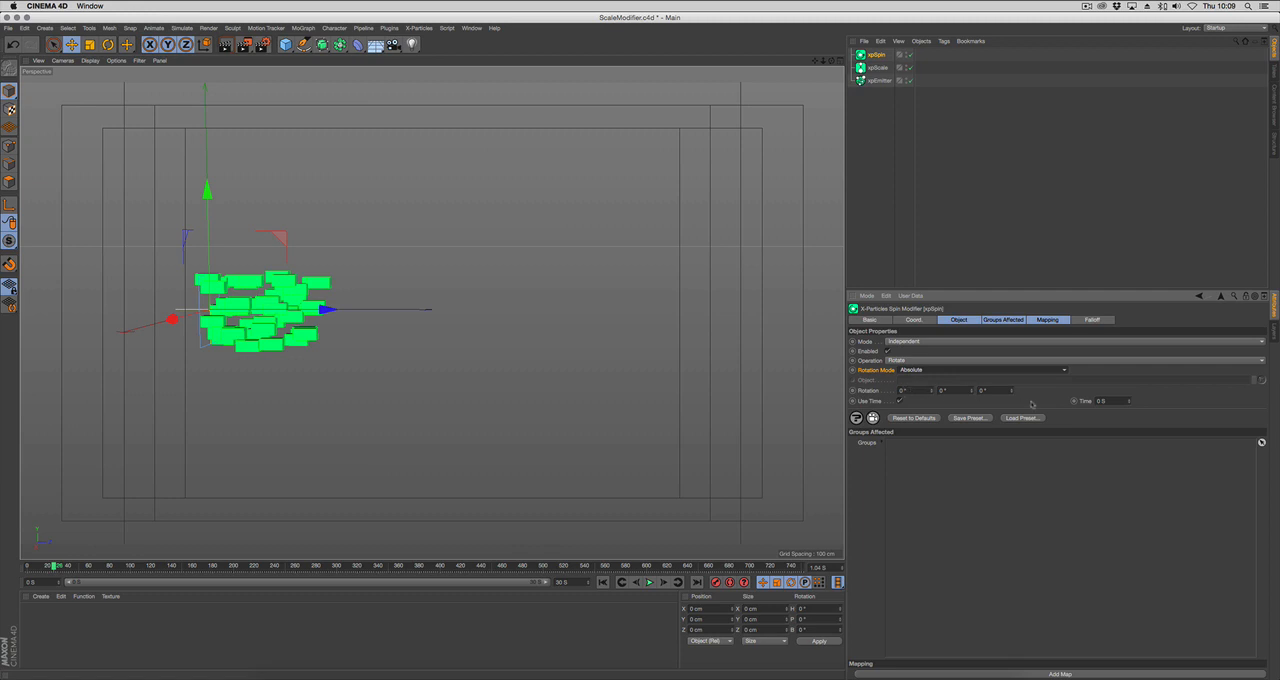
# - Browse the Spin modifier's Rotation Mode options: Face Camera, then Face Object
pyautogui.click(983, 370)
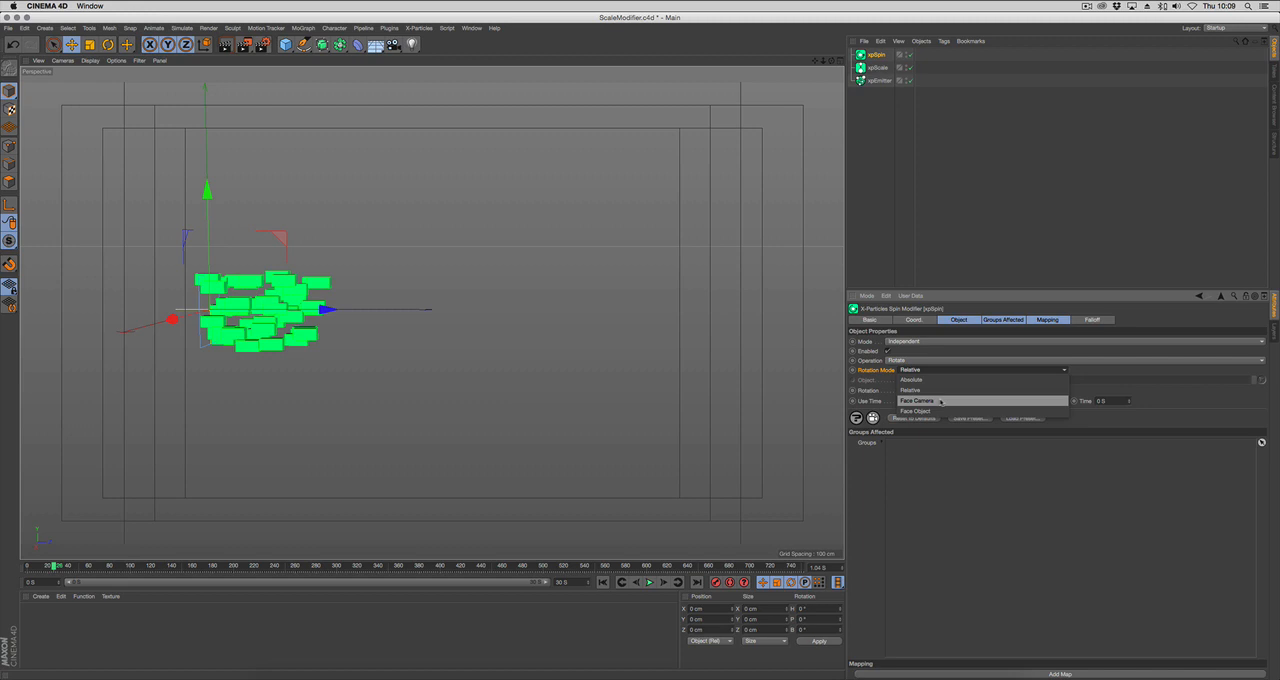
pyautogui.click(917, 400)
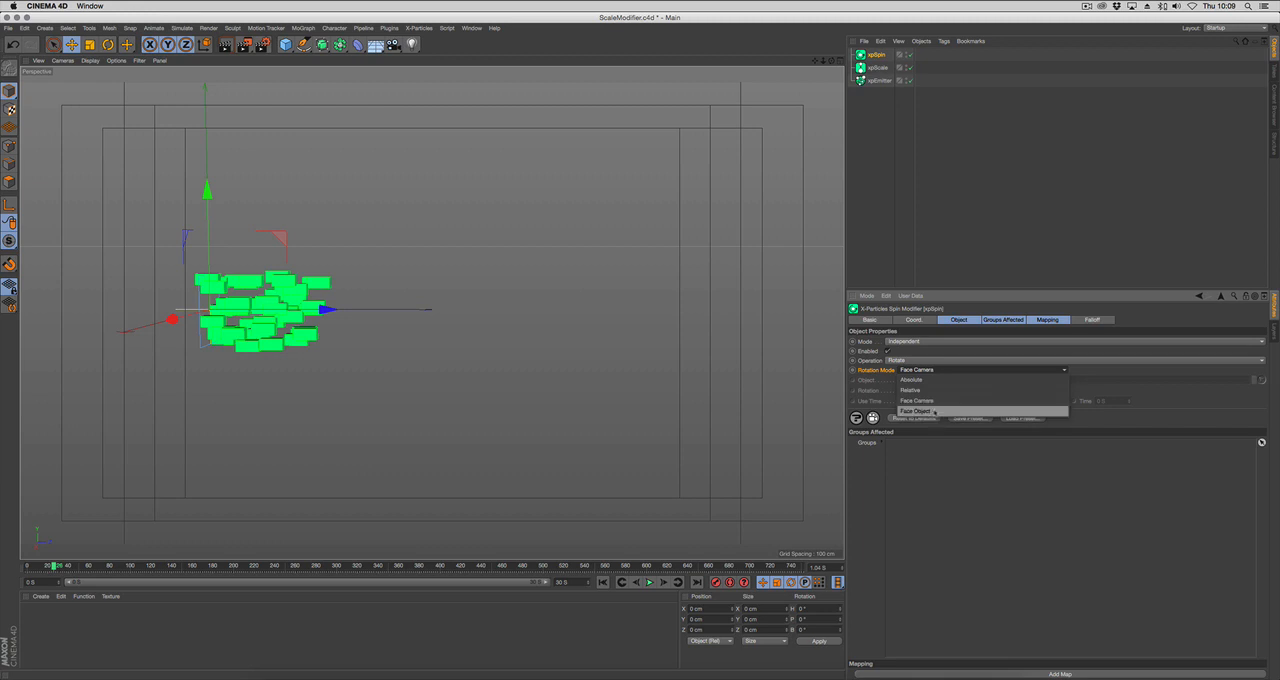
pyautogui.click(915, 411)
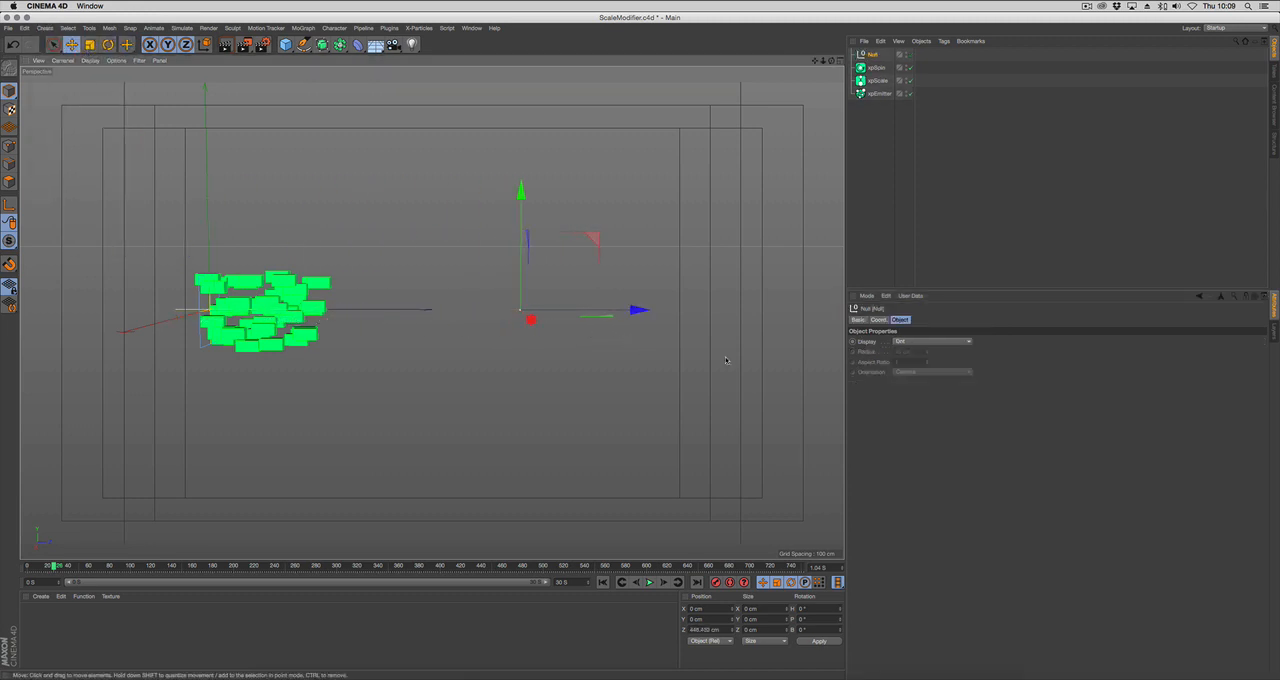
# - Set the null's Display to Cube and rename it Target
pyautogui.click(931, 341)
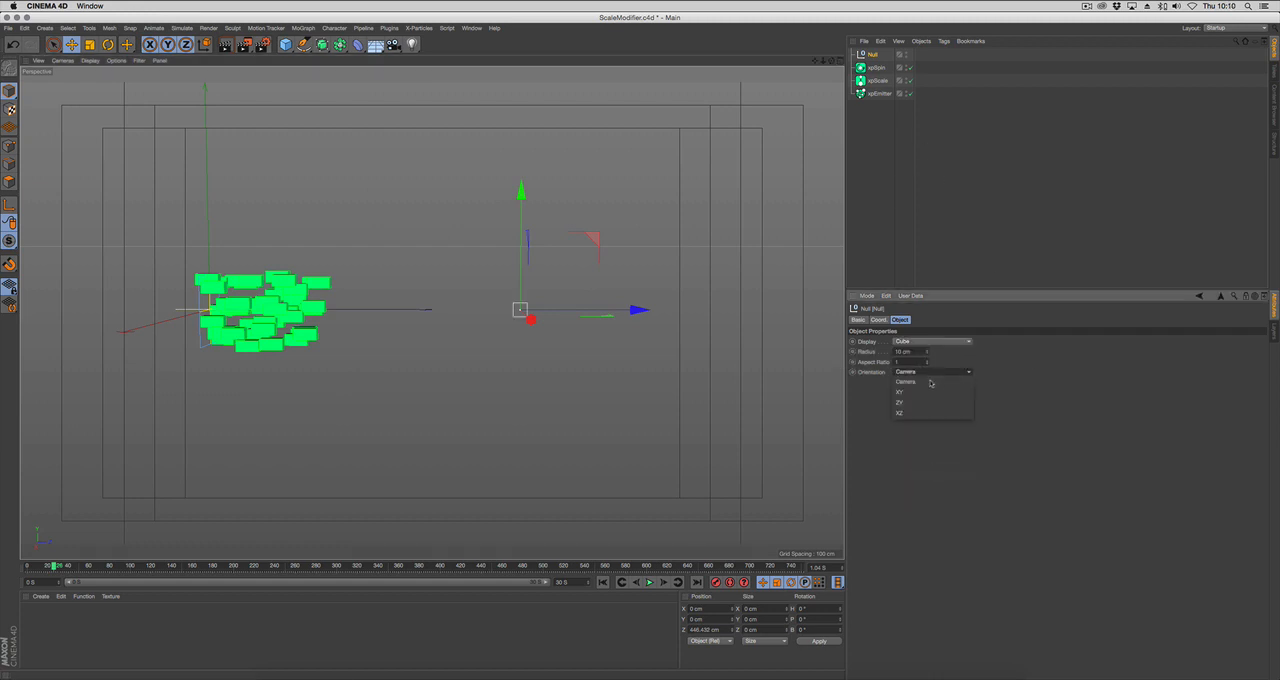
pyautogui.click(900, 392)
pyautogui.write('Target')
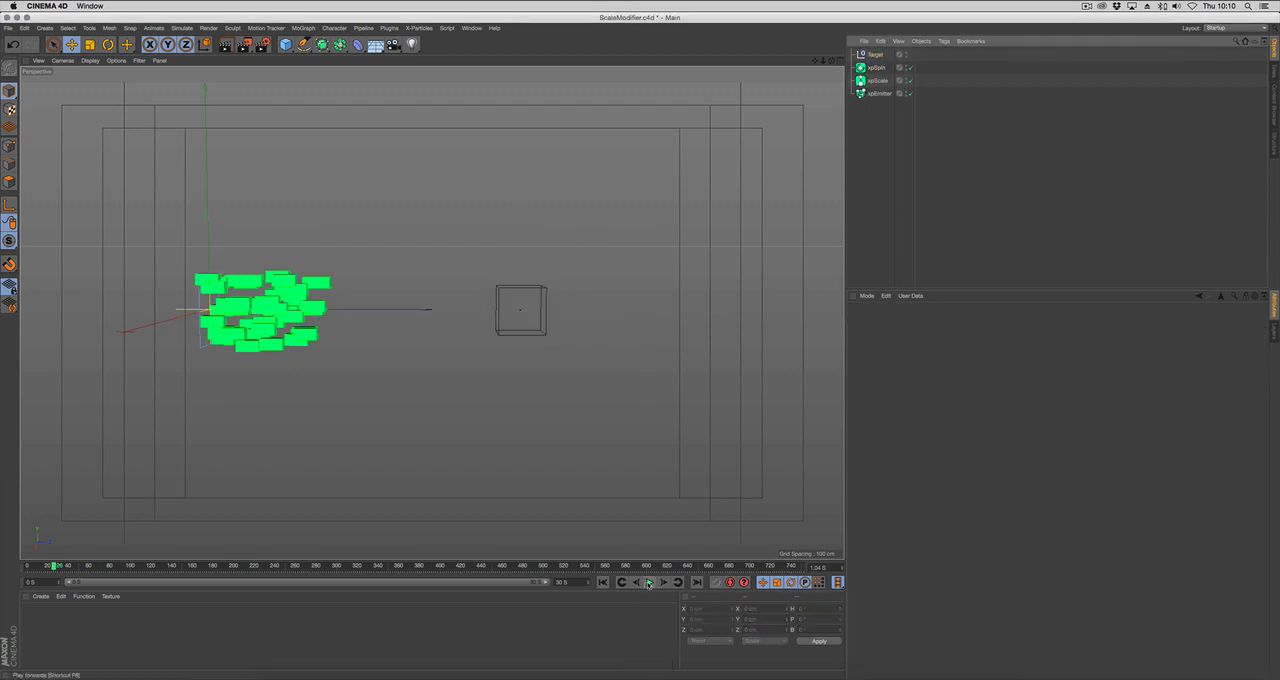
# - Select xpSpin, link Target as its object, and set Rotation Mode to Face Camera
pyautogui.click(648, 582)
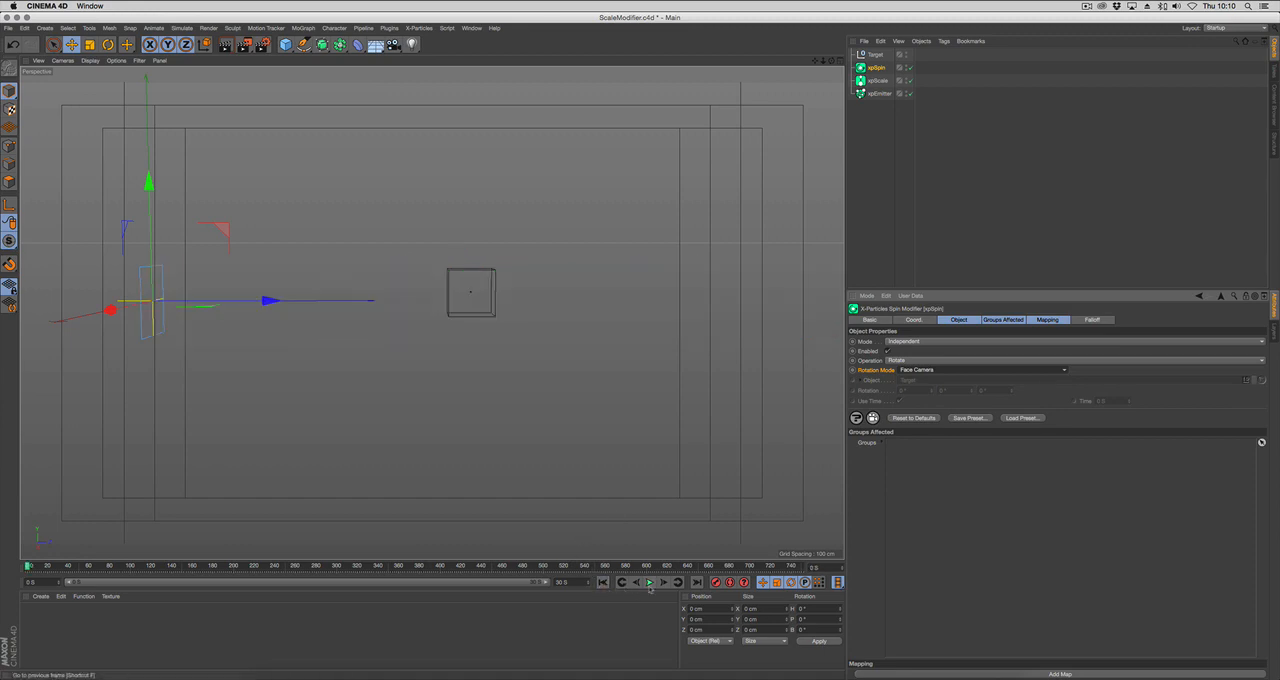
# - Play the simulation of camera-facing particles, then open the Rotation Mode list
pyautogui.click(649, 581)
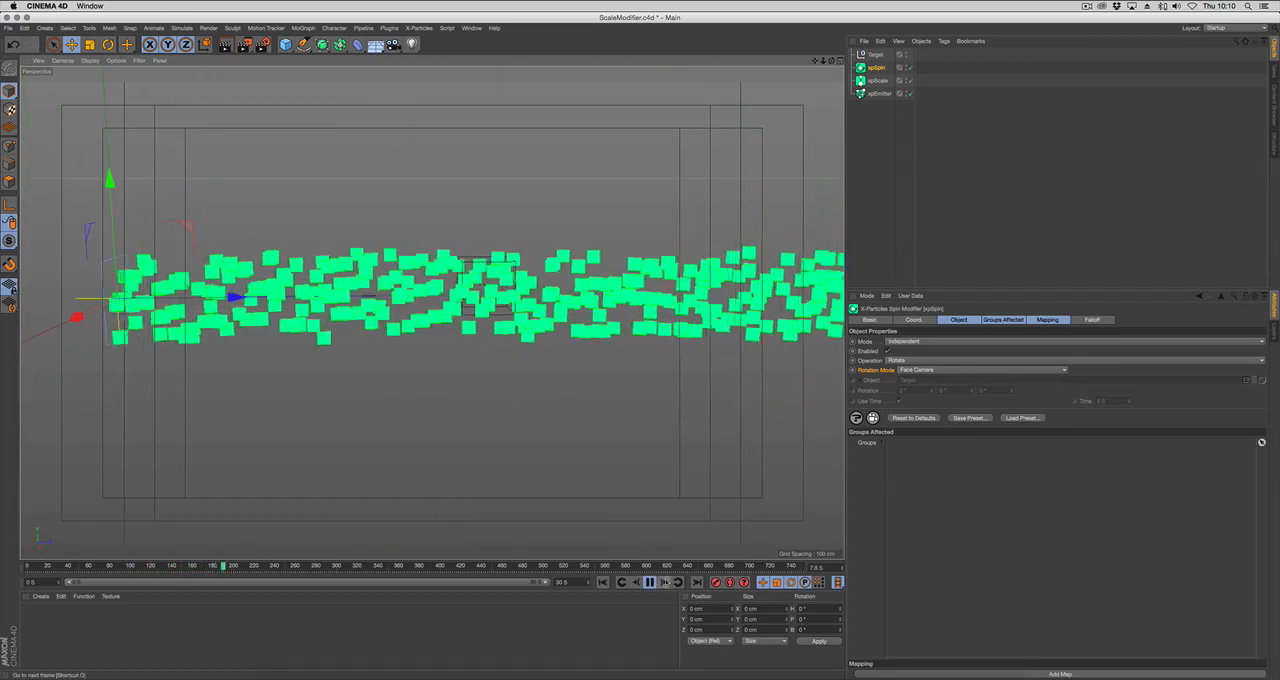
pyautogui.click(980, 369)
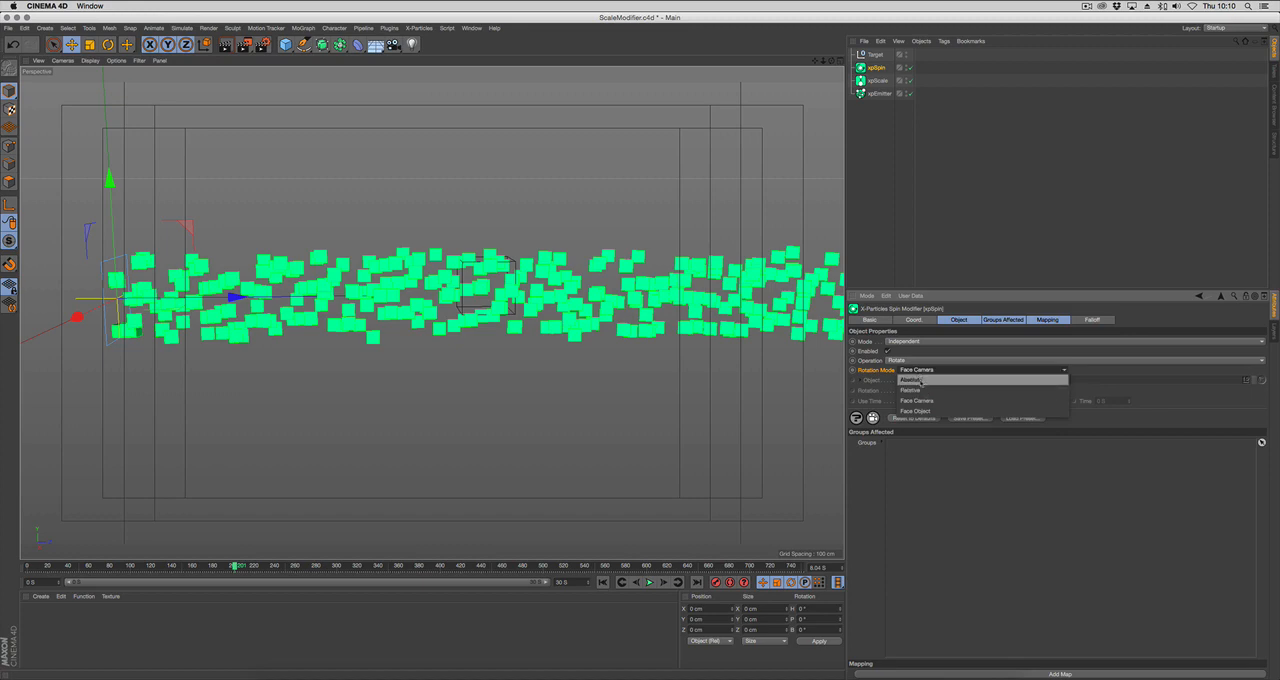
# - Switch Rotation Mode to Absolute with 12° per axis, then play and stop the simulation
pyautogui.click(910, 380)
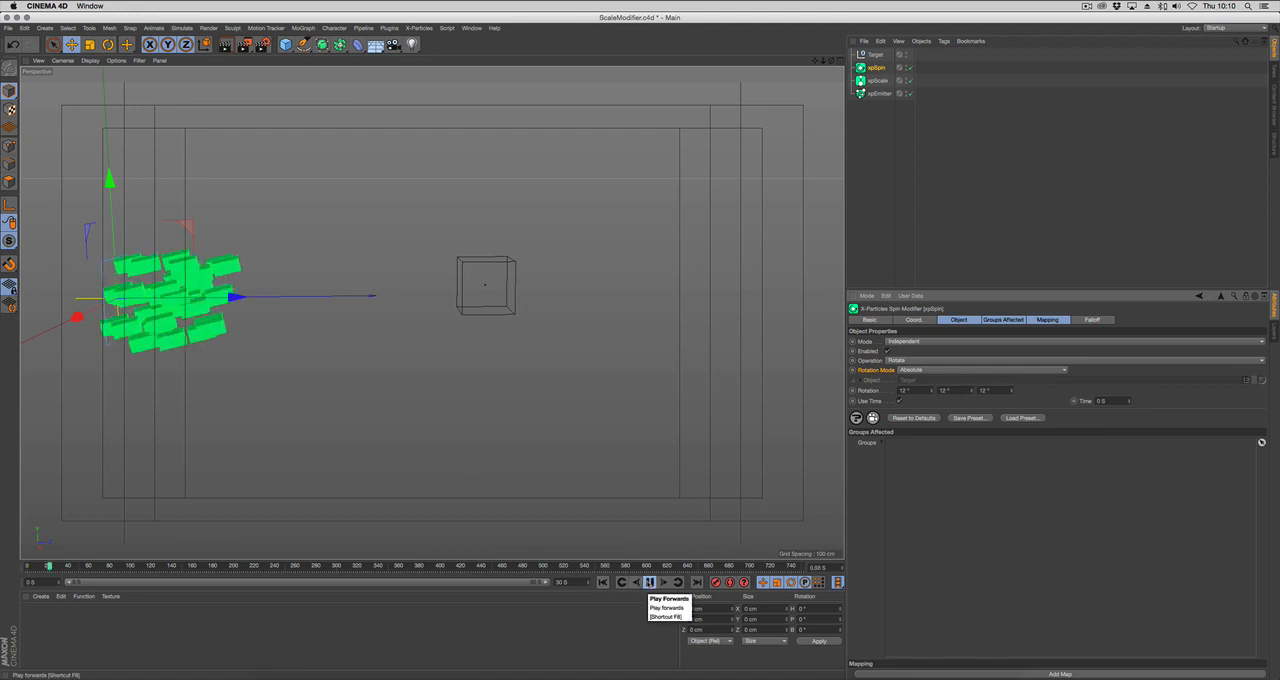
pyautogui.click(648, 581)
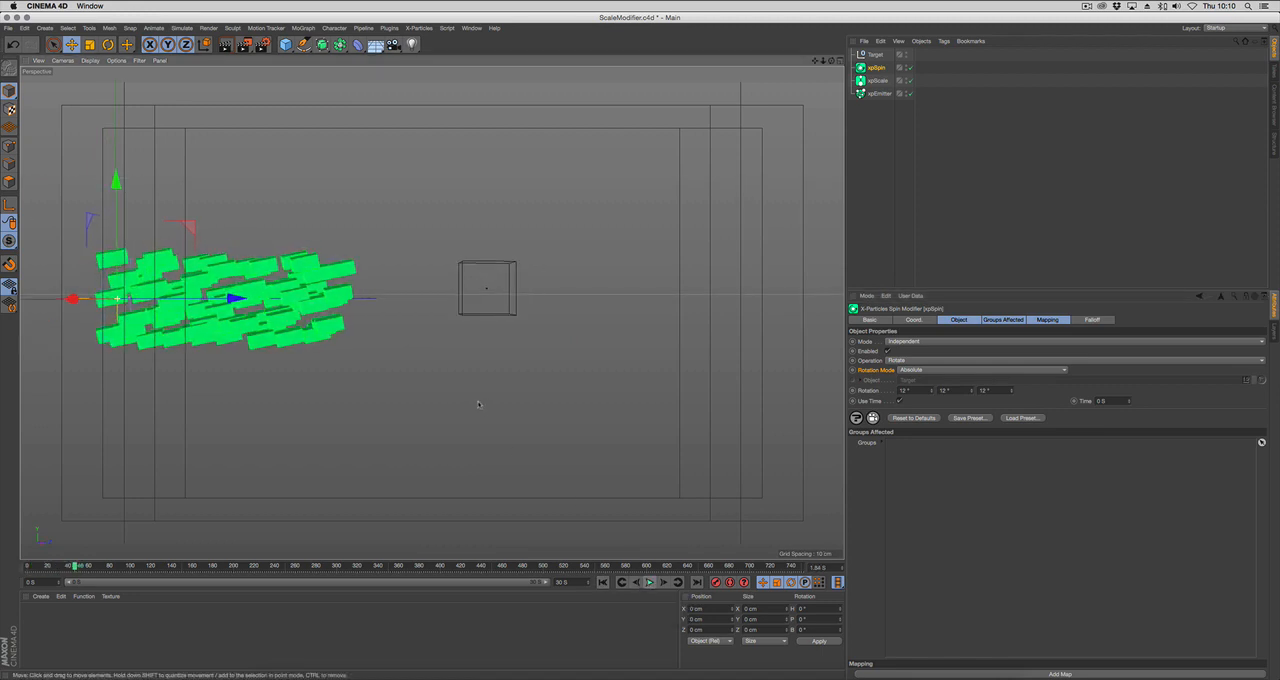
pyautogui.click(880, 93)
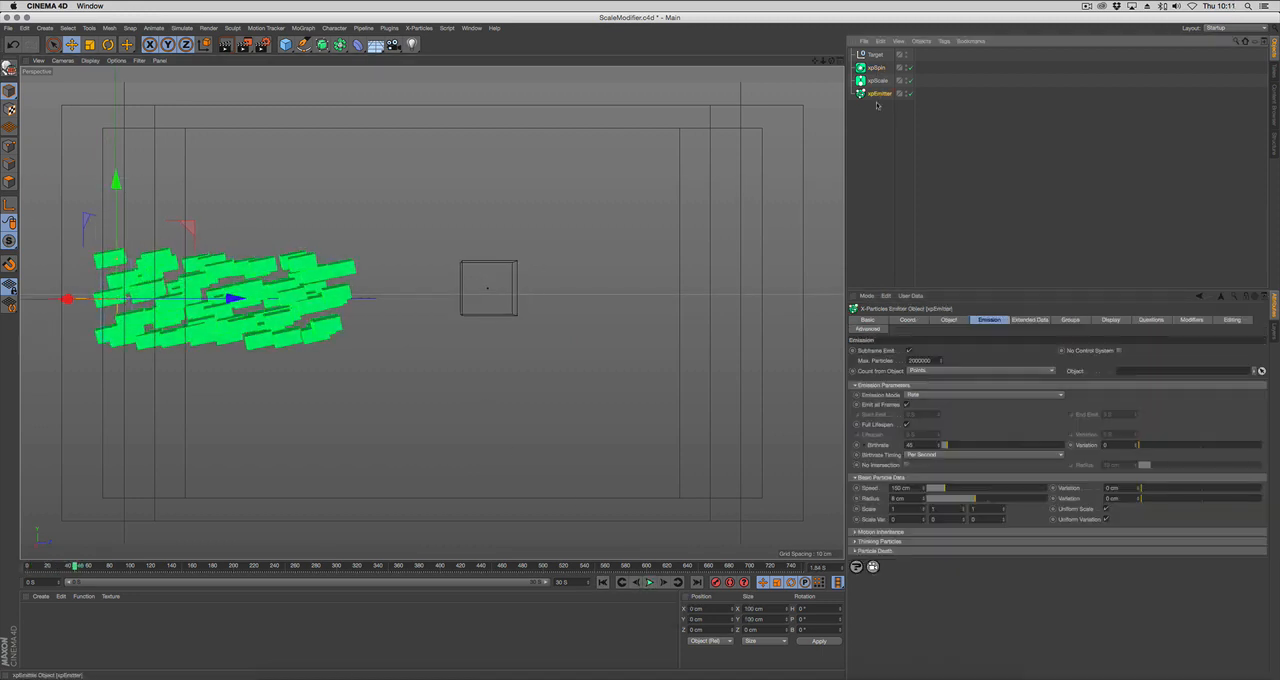
# - Open xpEmitter's Extended Data, set xpSpin's Operation to Spin, and reselect the emitter
pyautogui.click(1030, 320)
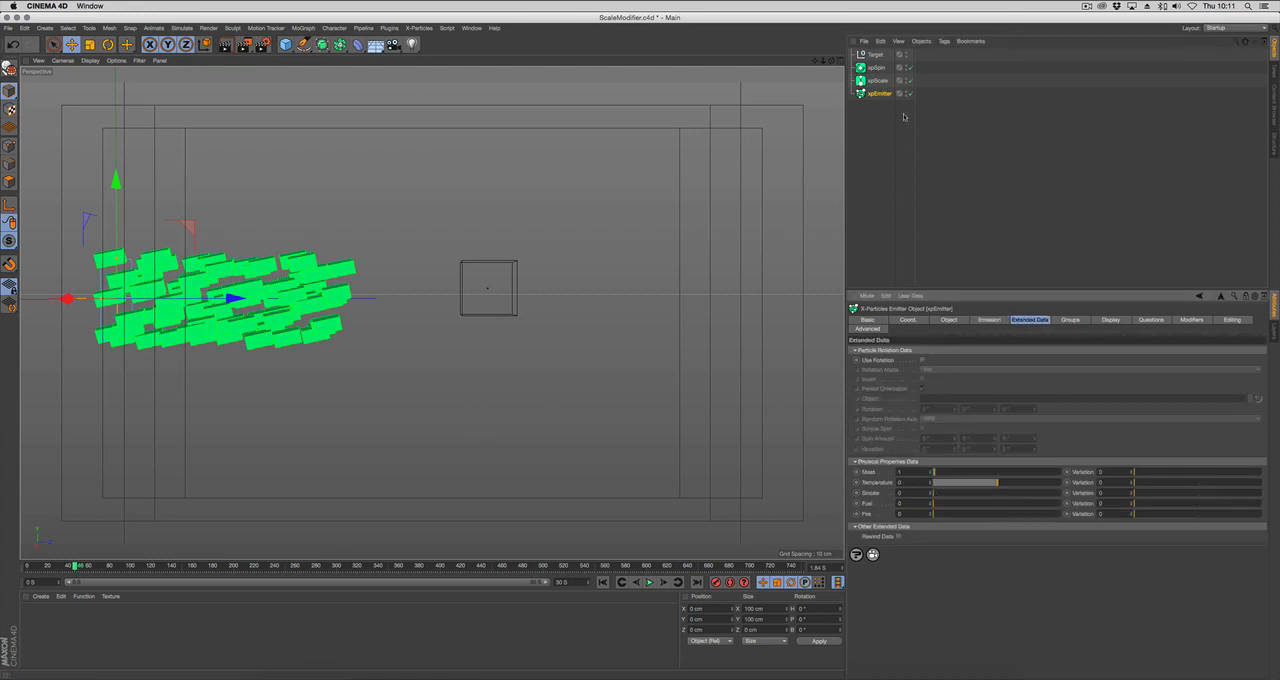
pyautogui.moveTo(878, 68)
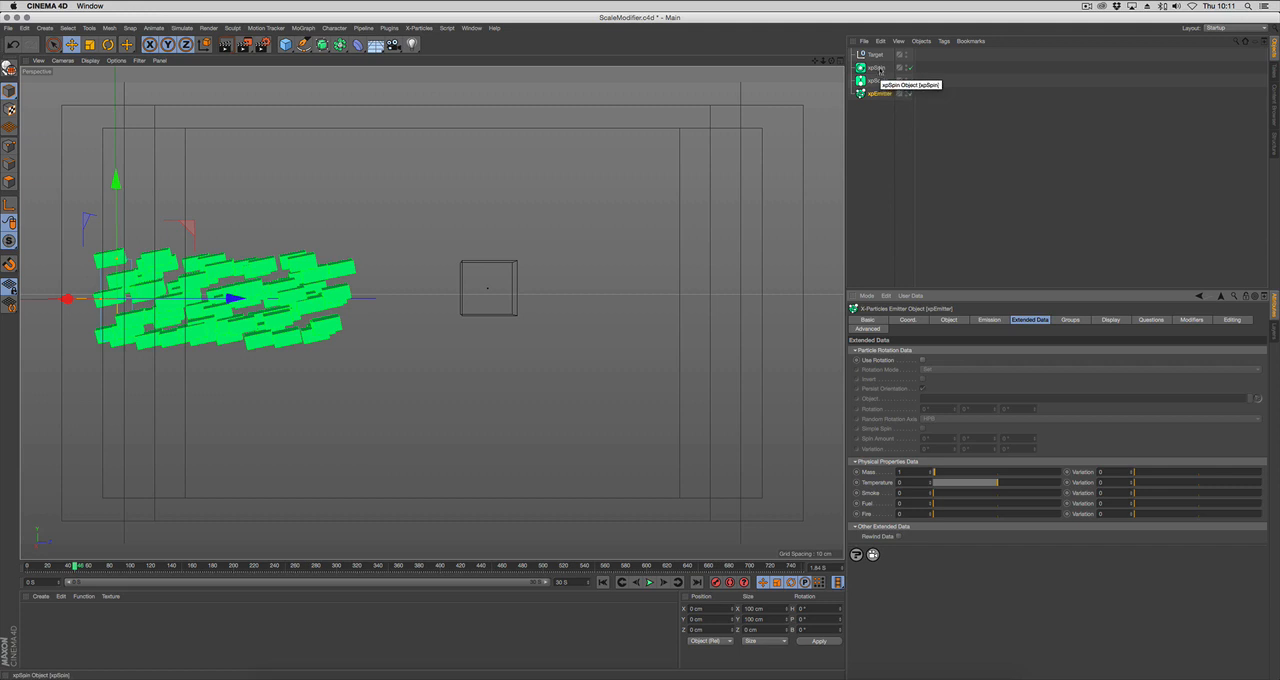
pyautogui.click(878, 67)
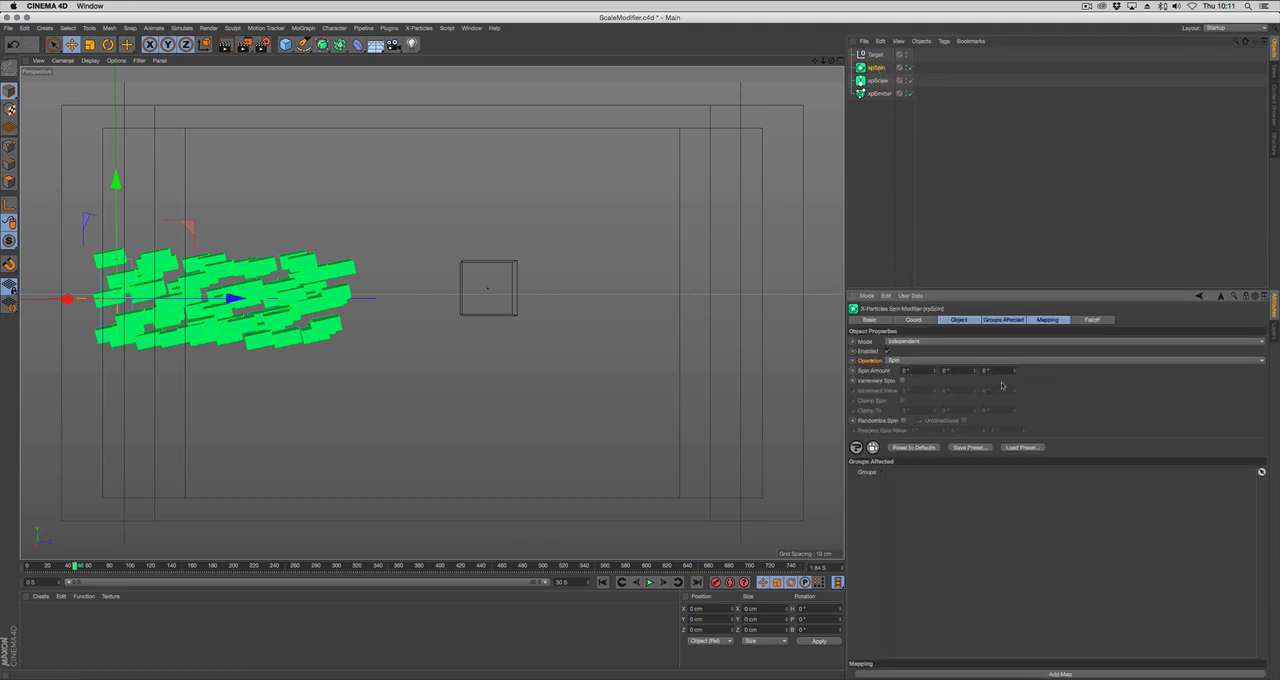
pyautogui.click(878, 93)
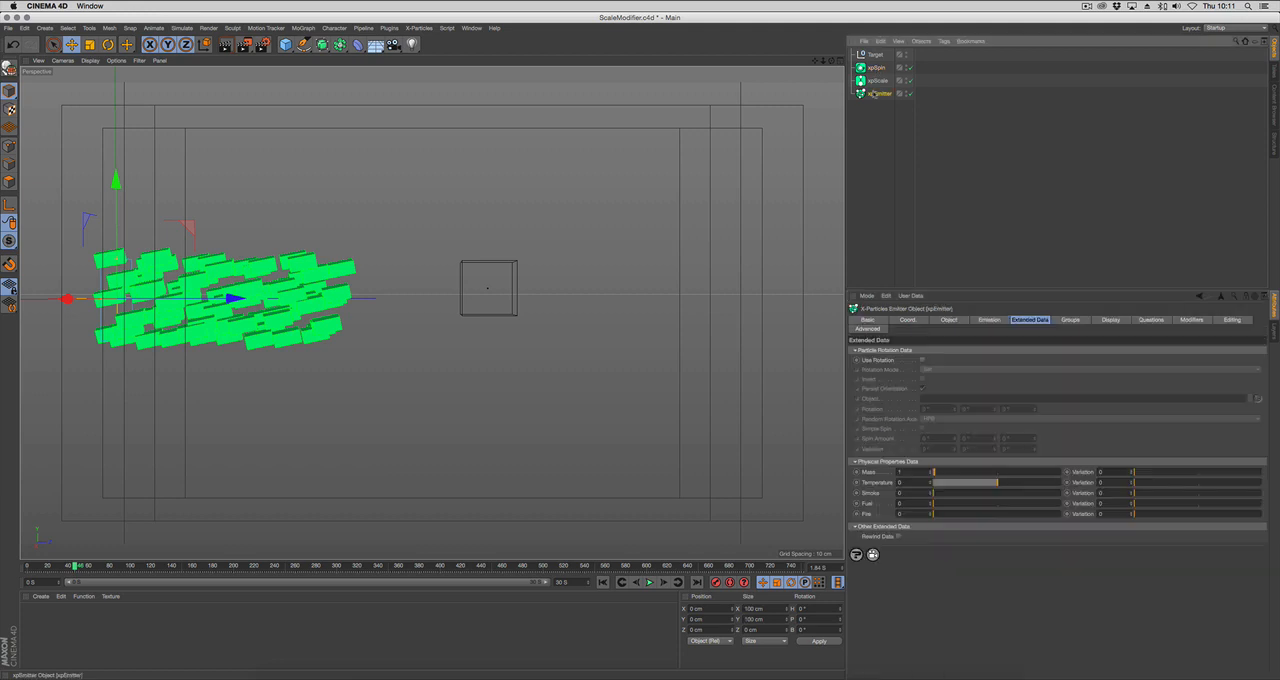